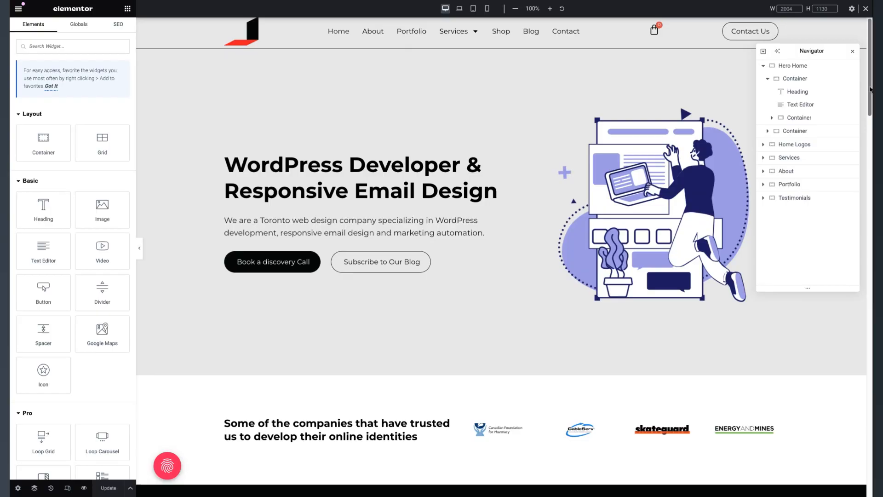
Step: Open the template library from the empty container and choose a JSON template file to import
{"action": "scroll", "scroll_direction": "down", "scroll_amount": 3}
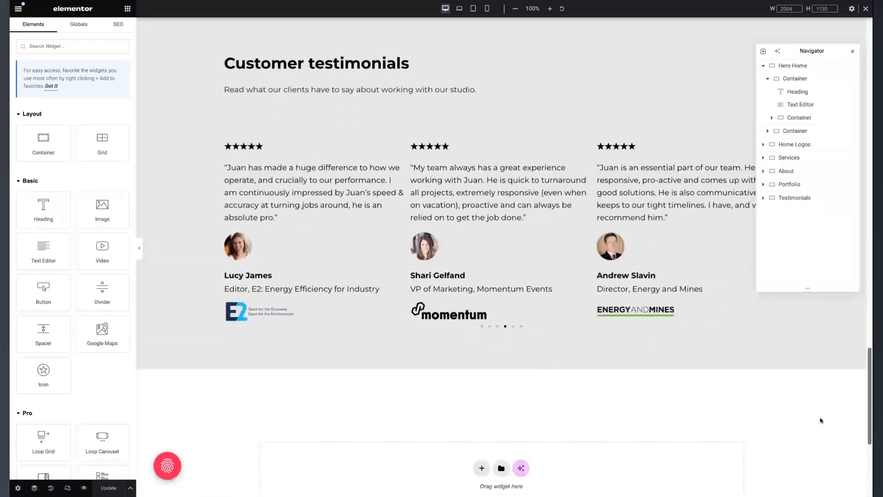
{"action": "scroll", "scroll_direction": "down", "scroll_amount": 3}
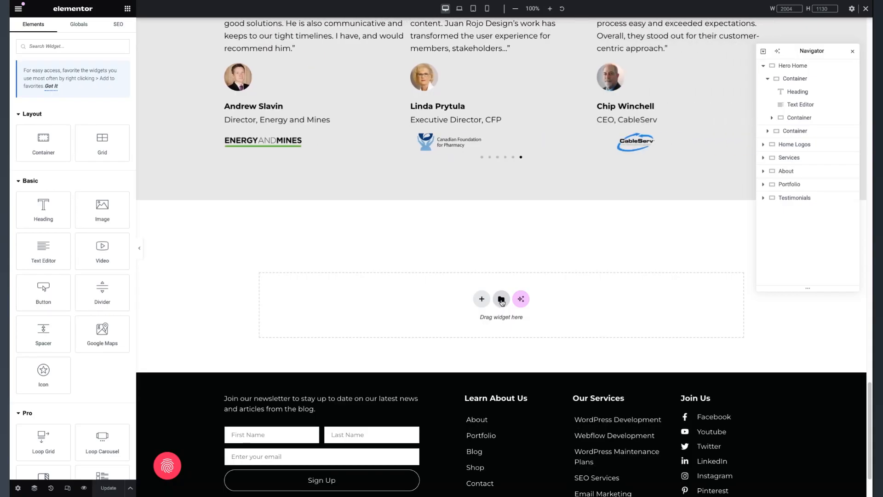
{"action": "left_click", "coordinate": [501, 299]}
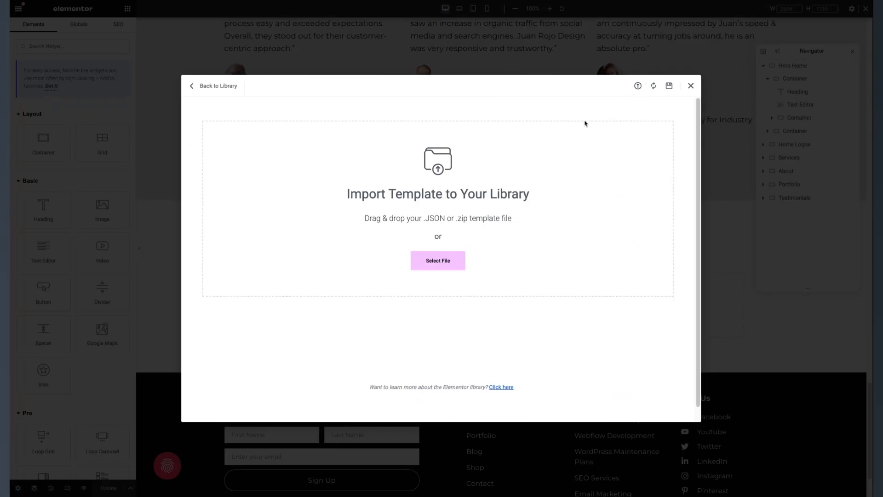
{"action": "mouse_move", "coordinate": [437, 268]}
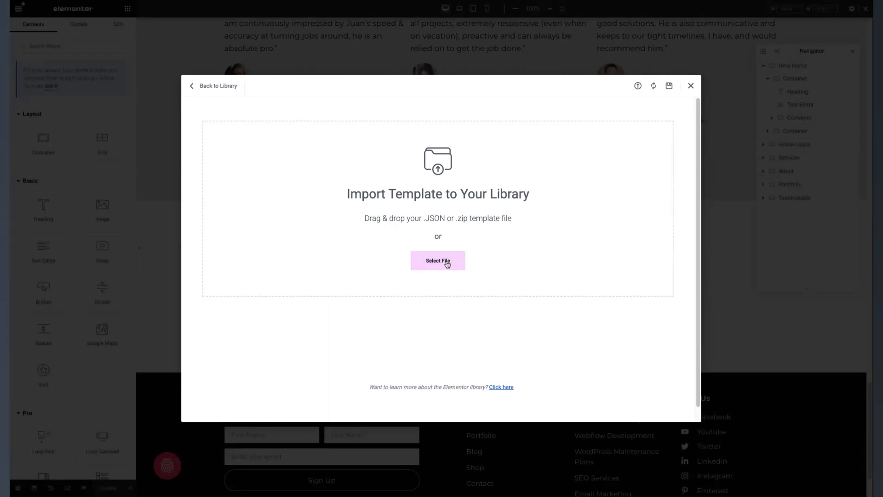
{"action": "mouse_move", "coordinate": [426, 305]}
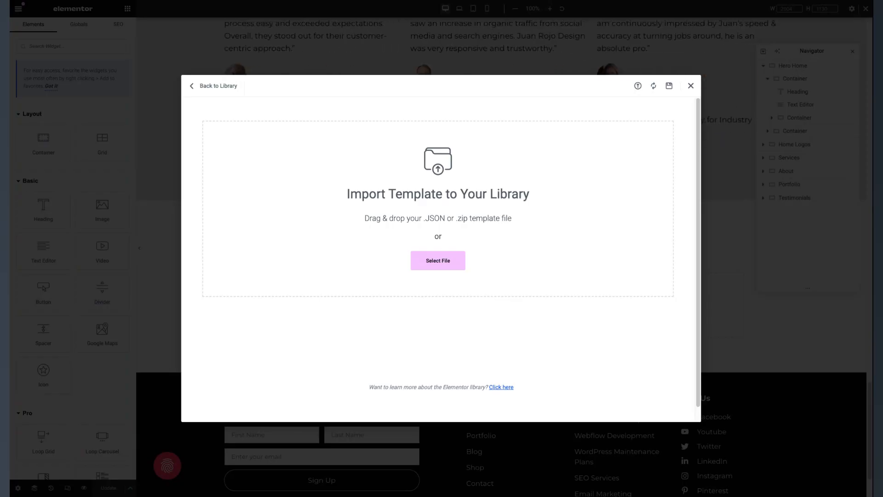
{"action": "left_click", "coordinate": [438, 260]}
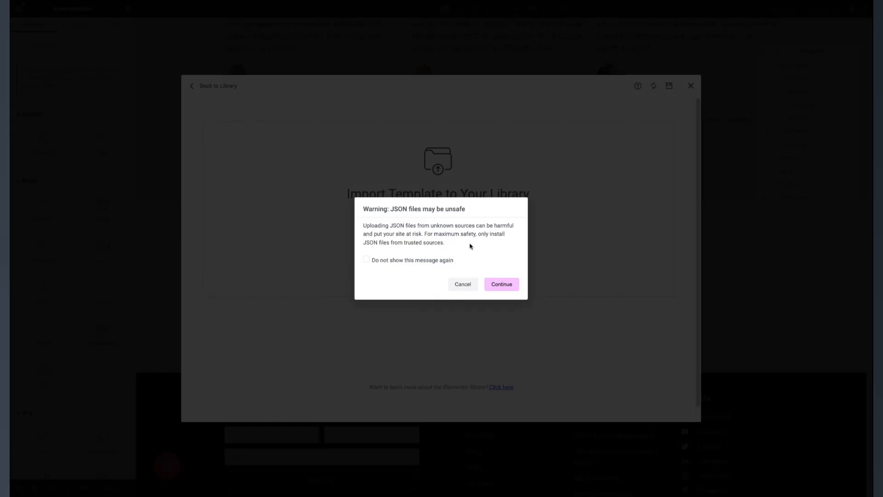
{"action": "mouse_move", "coordinate": [472, 254]}
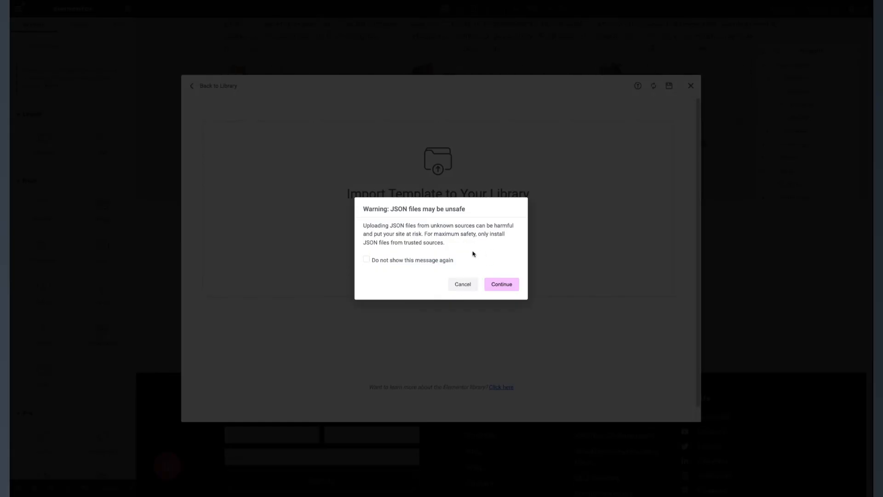
{"action": "mouse_move", "coordinate": [475, 258]}
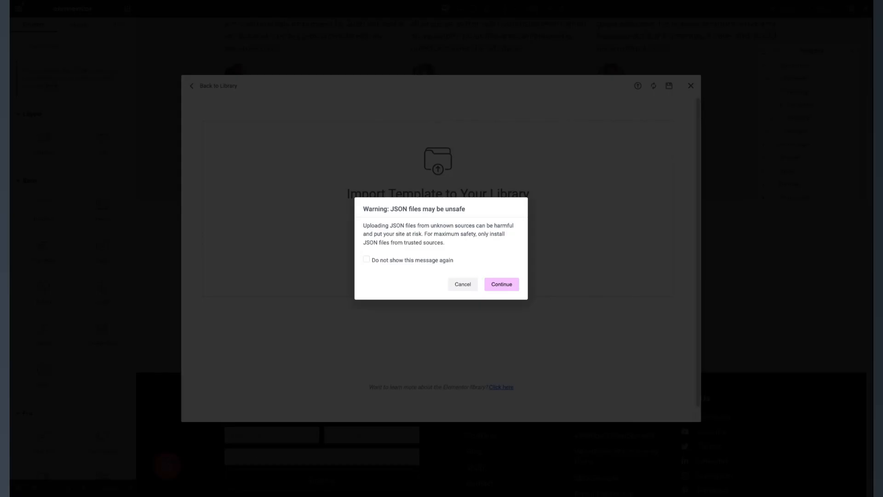
{"action": "mouse_move", "coordinate": [485, 241]}
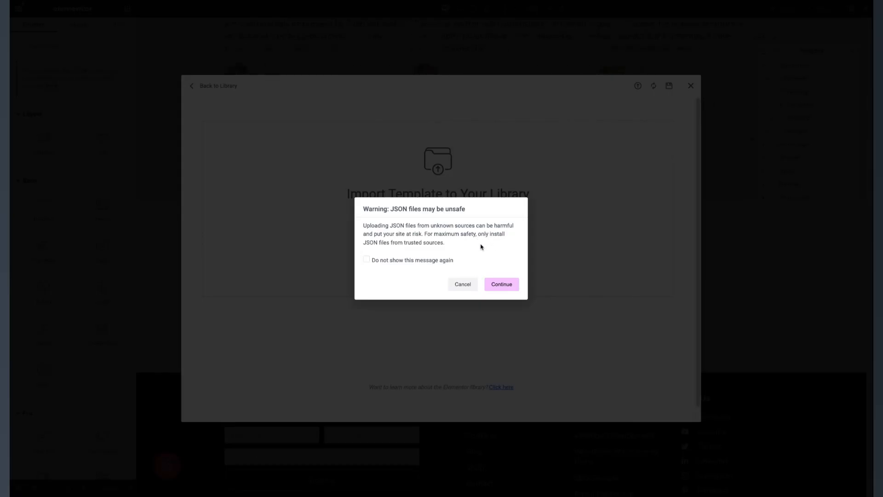
{"action": "mouse_move", "coordinate": [479, 261]}
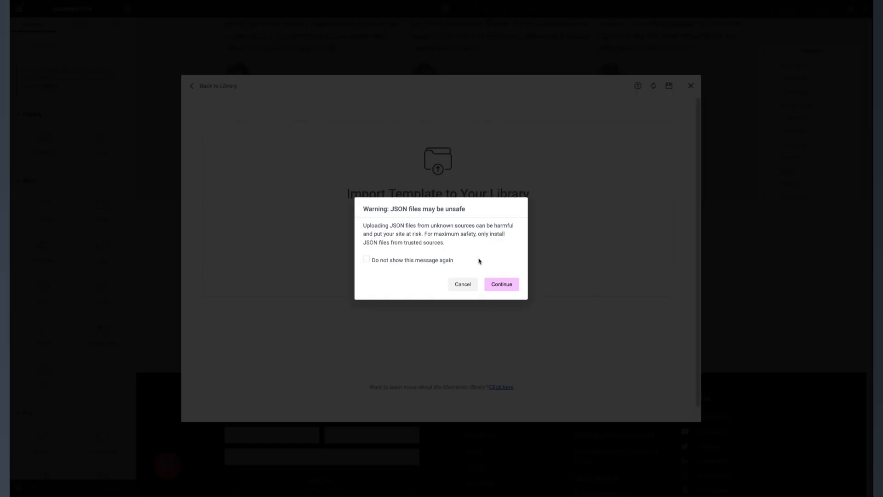
{"action": "mouse_move", "coordinate": [482, 241]}
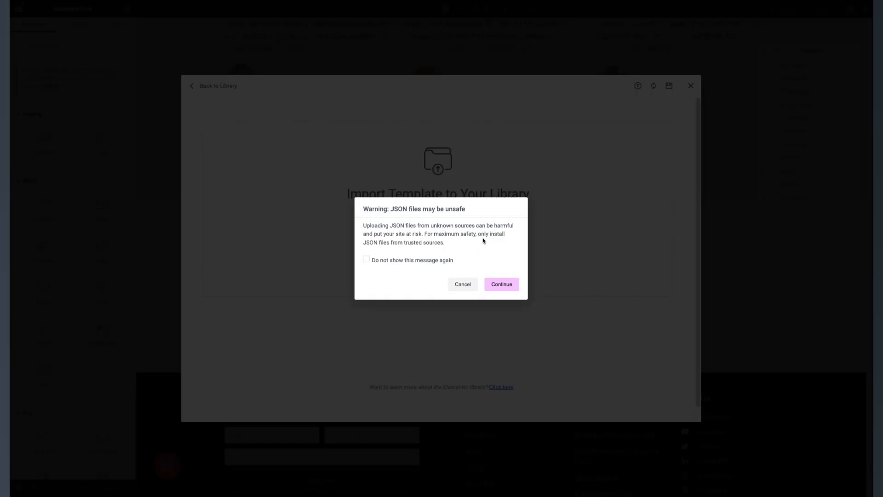
{"action": "mouse_move", "coordinate": [482, 255]}
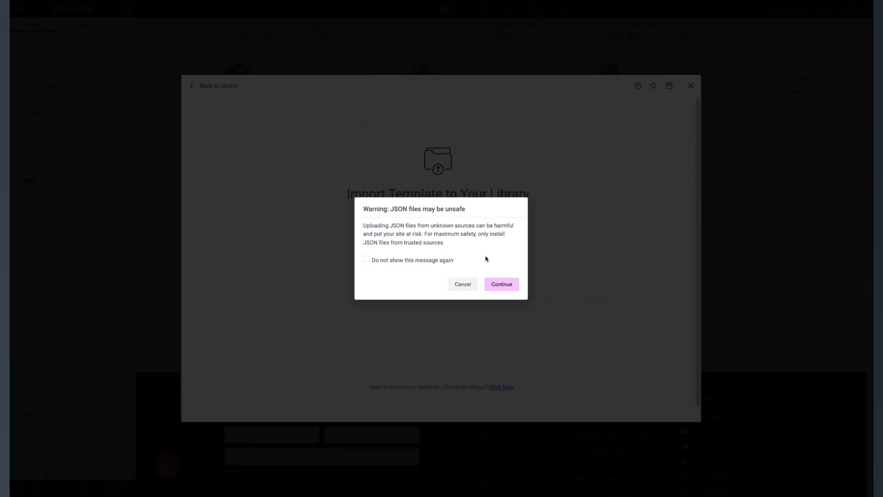
{"action": "mouse_move", "coordinate": [473, 241]}
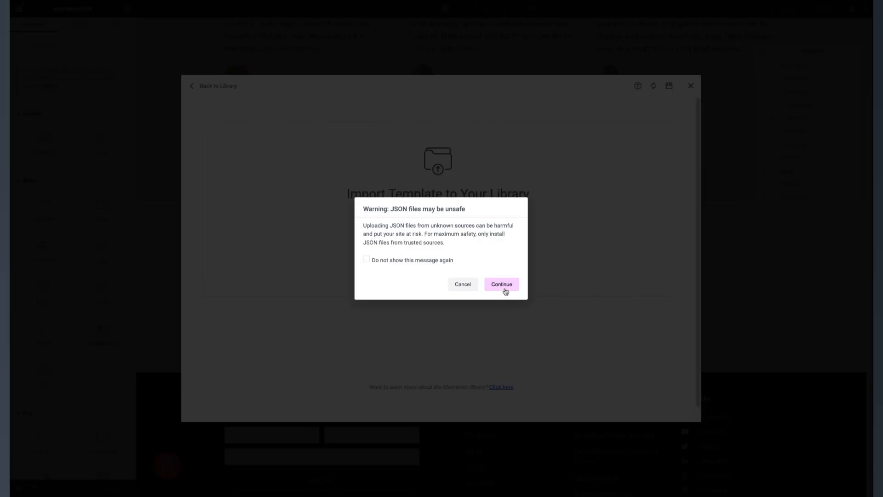
Step: Confirm the unsafe JSON warning and reopen the library on My Templates
{"action": "left_click", "coordinate": [501, 284]}
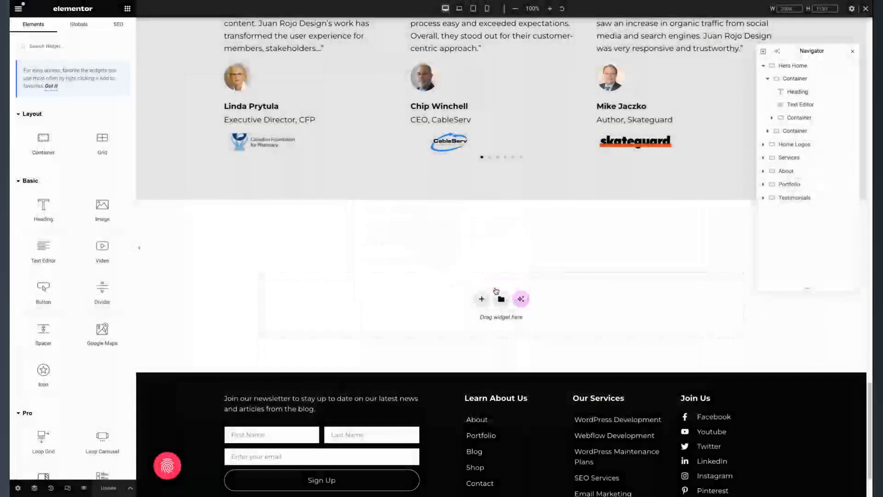
{"action": "left_click", "coordinate": [500, 298]}
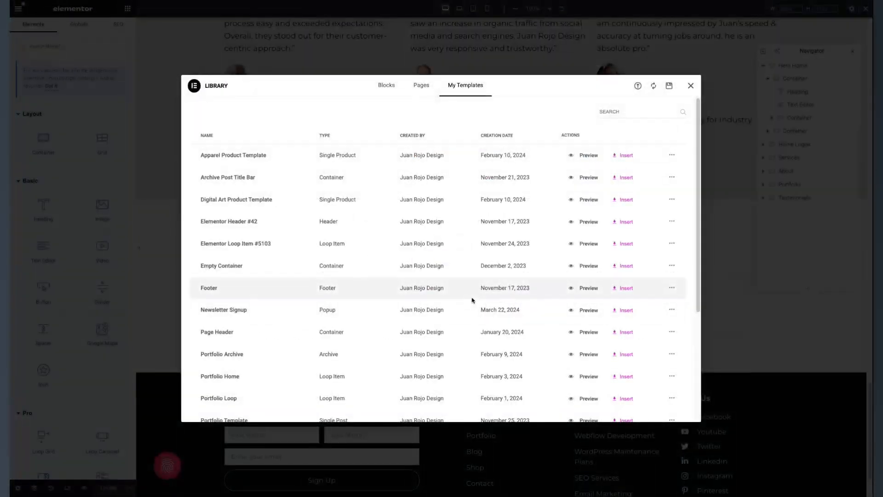
{"action": "mouse_move", "coordinate": [649, 339]}
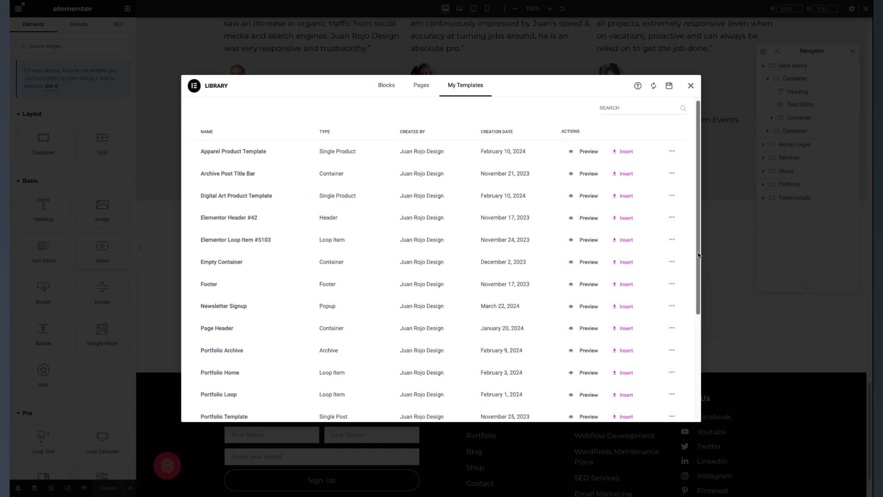
Step: Insert the Social Proof Widget template from the My Templates list
{"action": "scroll", "scroll_direction": "down", "scroll_amount": 3}
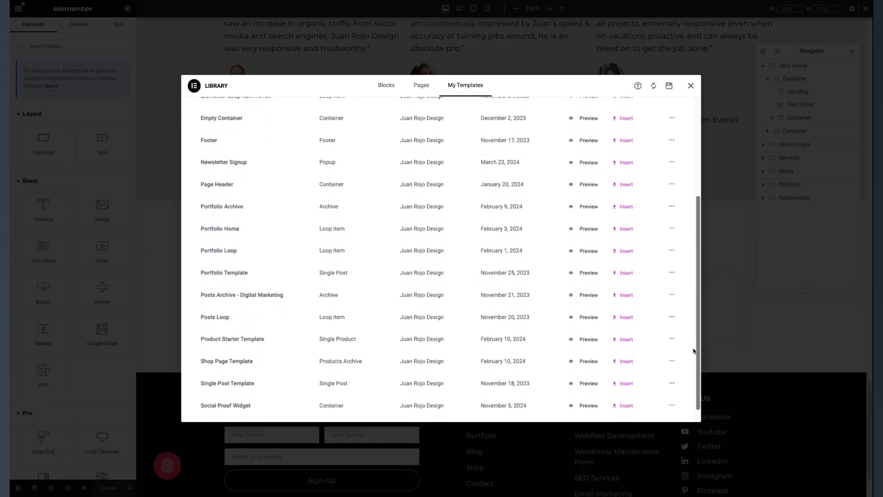
{"action": "scroll", "scroll_direction": "down", "scroll_amount": 3}
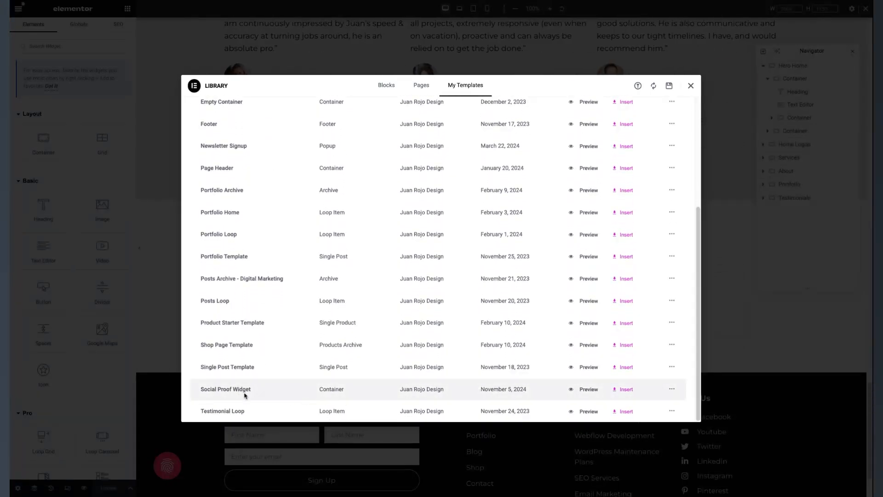
{"action": "mouse_move", "coordinate": [634, 386]}
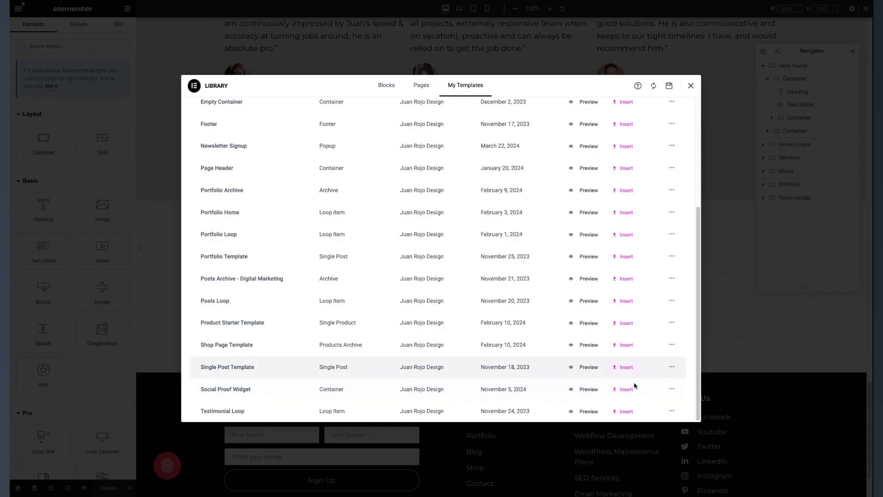
{"action": "left_click", "coordinate": [691, 86]}
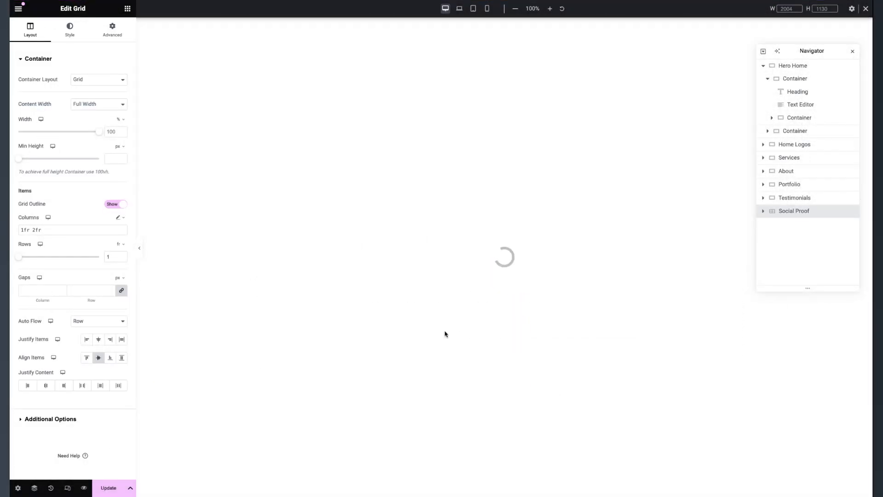
{"action": "mouse_move", "coordinate": [606, 328]}
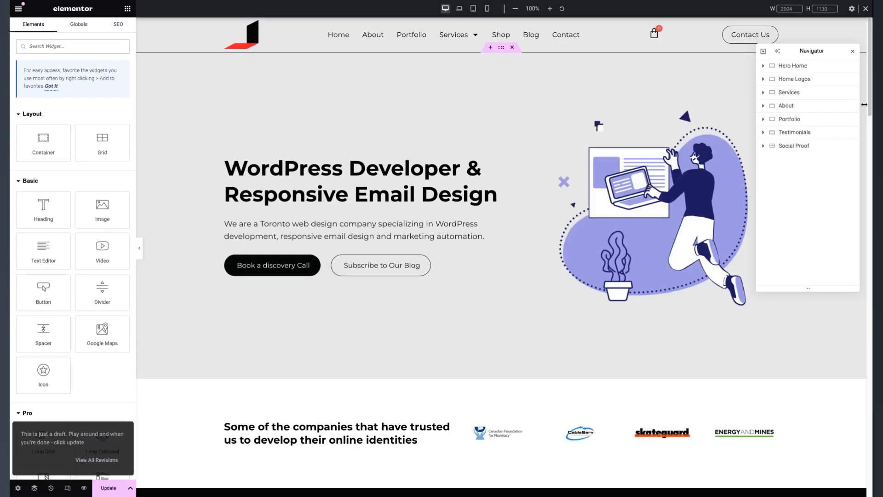
Step: Select the Social Proof section in the Navigator and copy it from its context menu
{"action": "scroll", "scroll_direction": "down", "scroll_amount": 3}
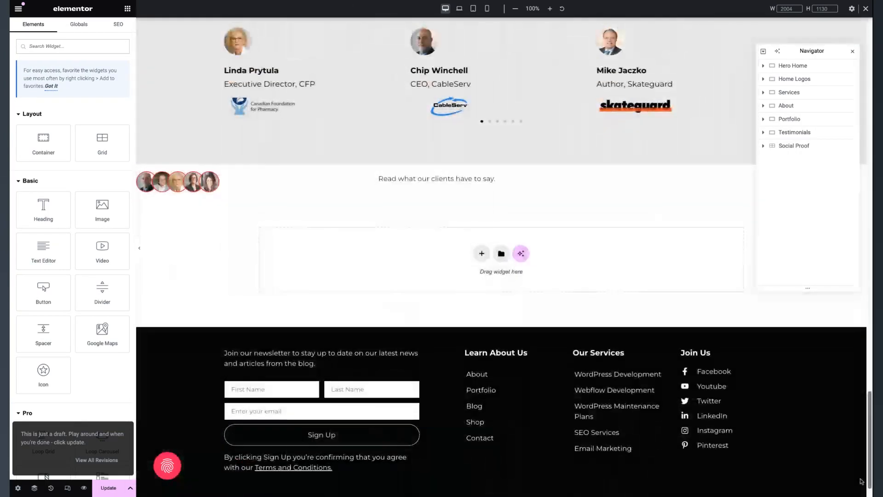
{"action": "scroll", "scroll_direction": "down", "scroll_amount": 3}
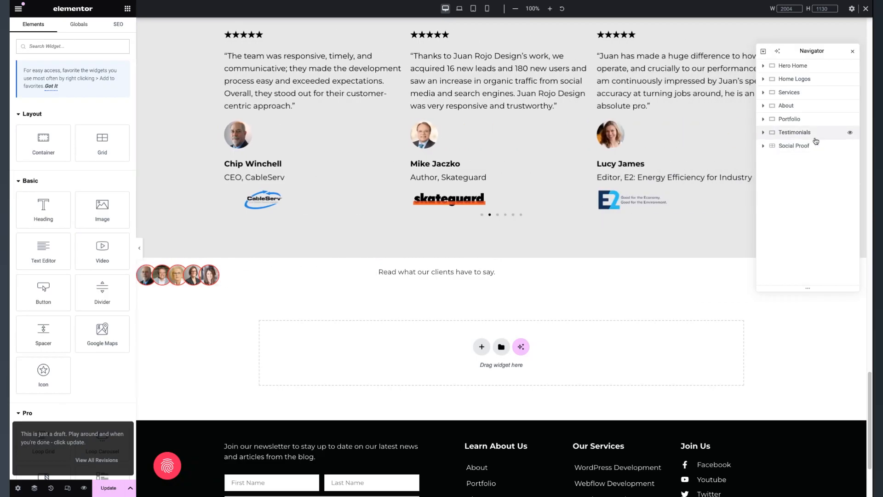
{"action": "left_click", "coordinate": [794, 146]}
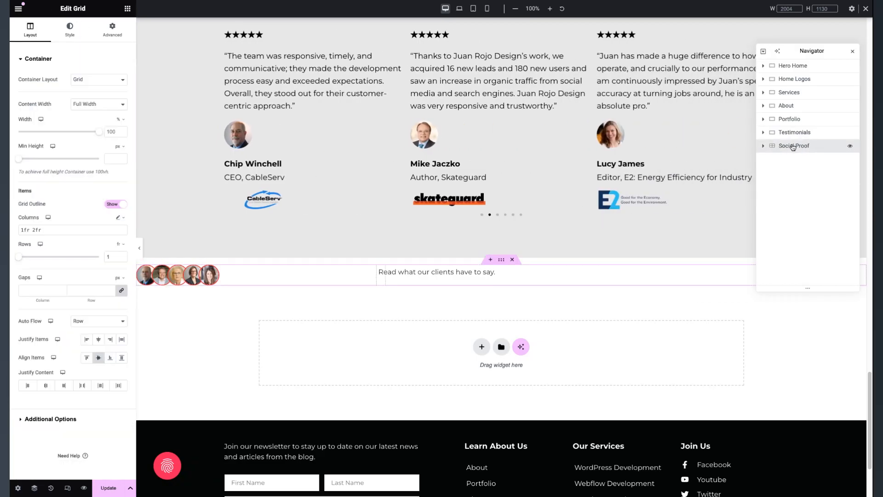
{"action": "right_click", "coordinate": [793, 145]}
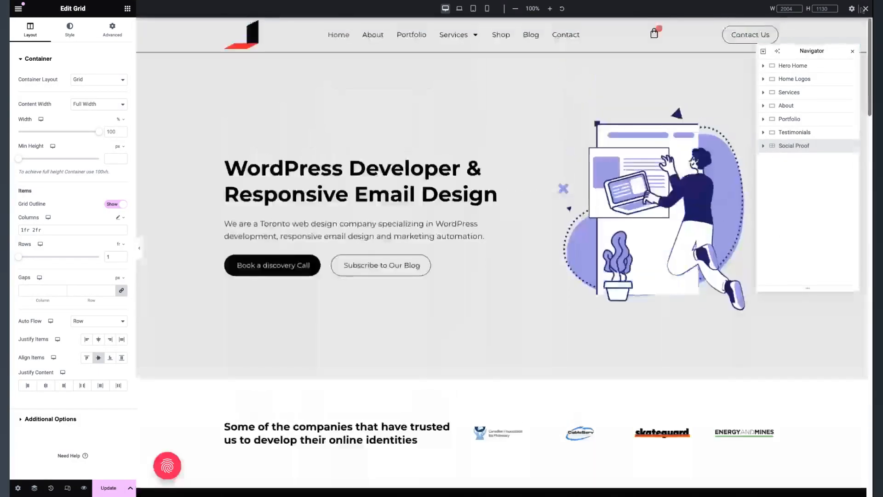
Step: Expand Hero Home in the Navigator and paste Social Proof into its text container
{"action": "left_click", "coordinate": [763, 65]}
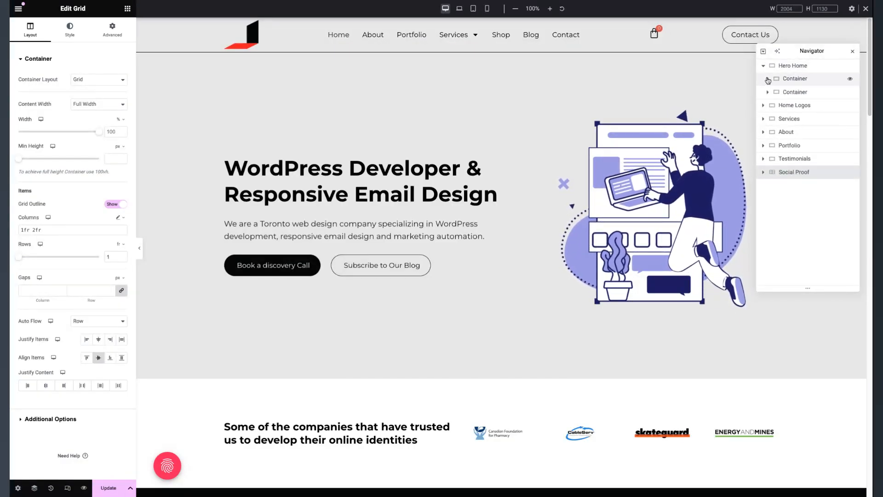
{"action": "left_click", "coordinate": [795, 78]}
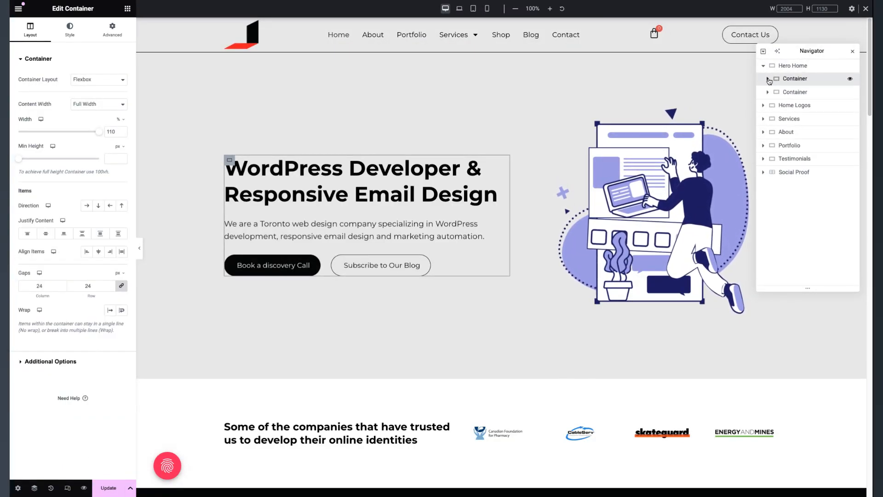
{"action": "left_click", "coordinate": [768, 78]}
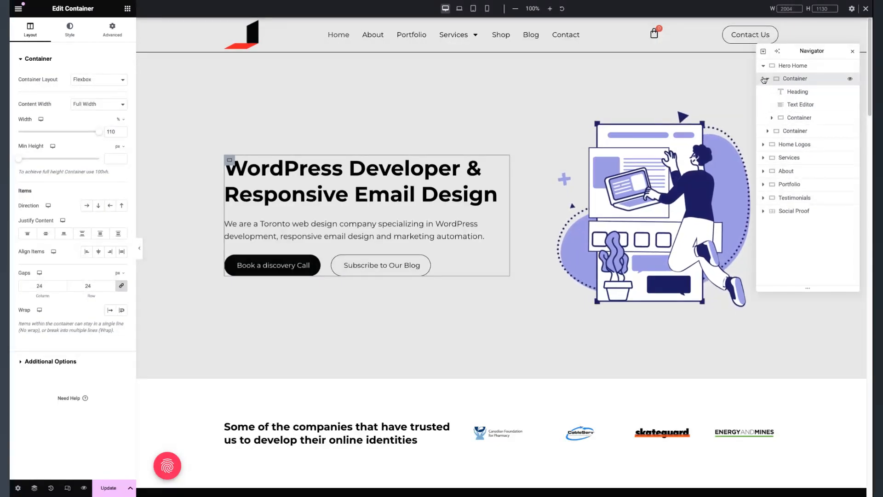
{"action": "left_click", "coordinate": [767, 78]}
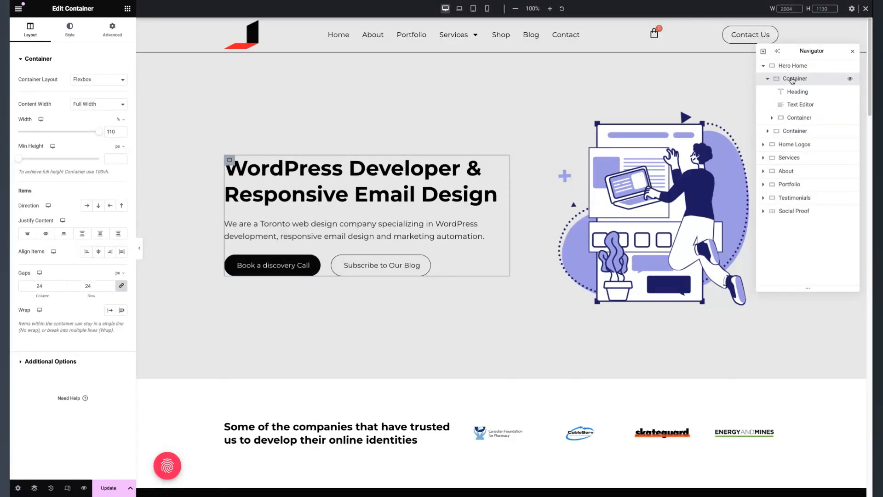
{"action": "right_click", "coordinate": [796, 78]}
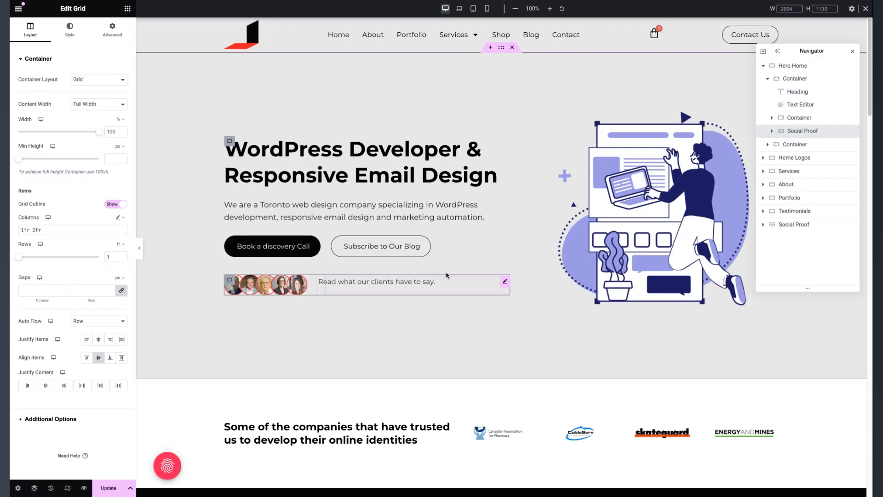
{"action": "mouse_move", "coordinate": [466, 358]}
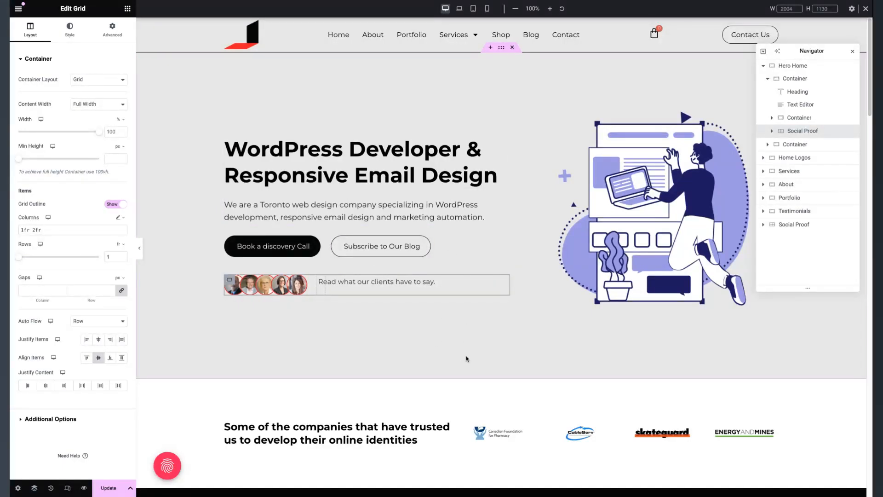
{"action": "mouse_move", "coordinate": [342, 343]}
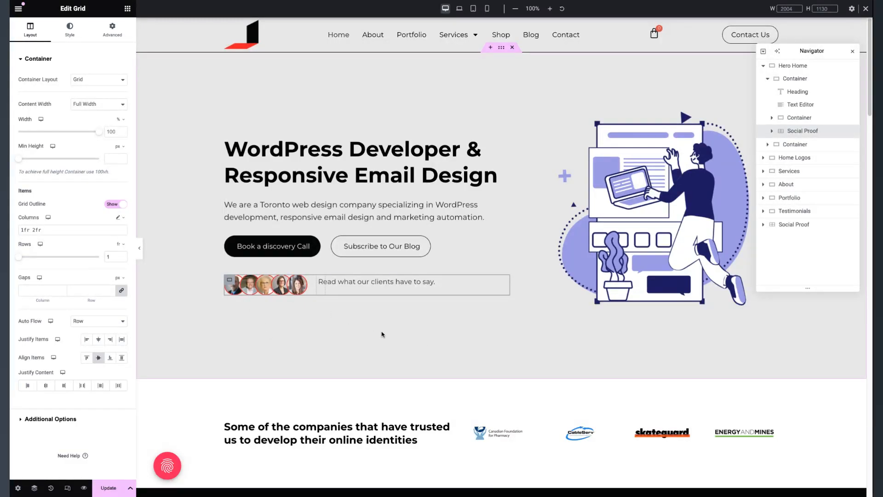
{"action": "mouse_move", "coordinate": [357, 351]}
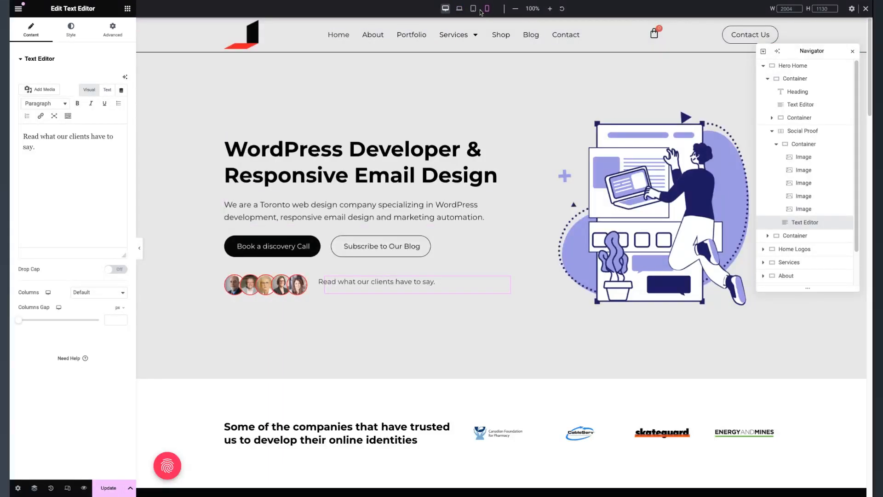
{"action": "left_click", "coordinate": [473, 9]}
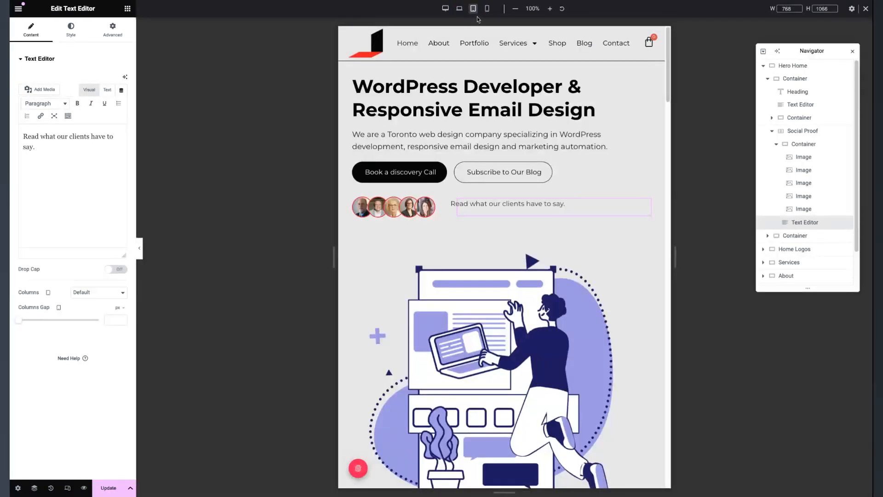
{"action": "left_click", "coordinate": [487, 7]}
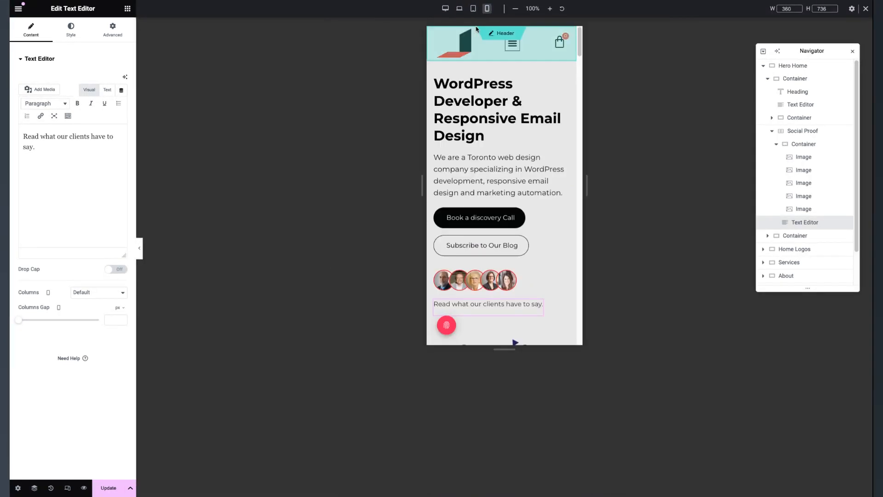
{"action": "mouse_move", "coordinate": [446, 8]}
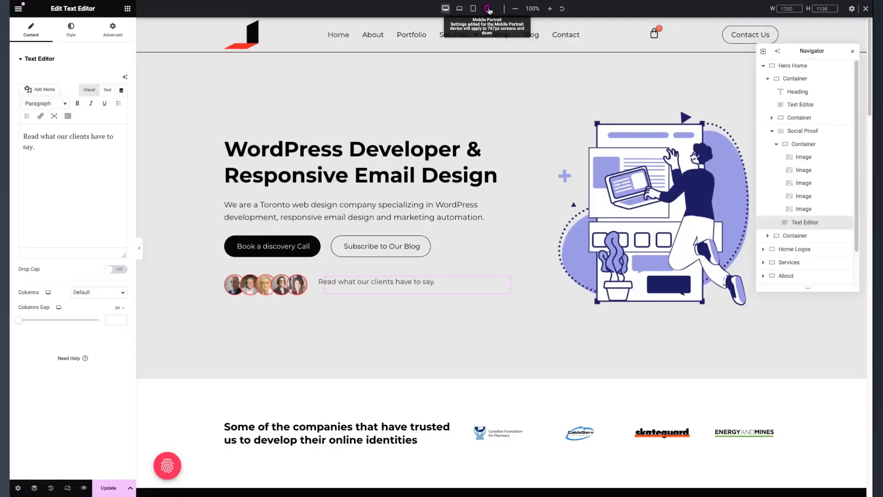
{"action": "left_click", "coordinate": [487, 8]}
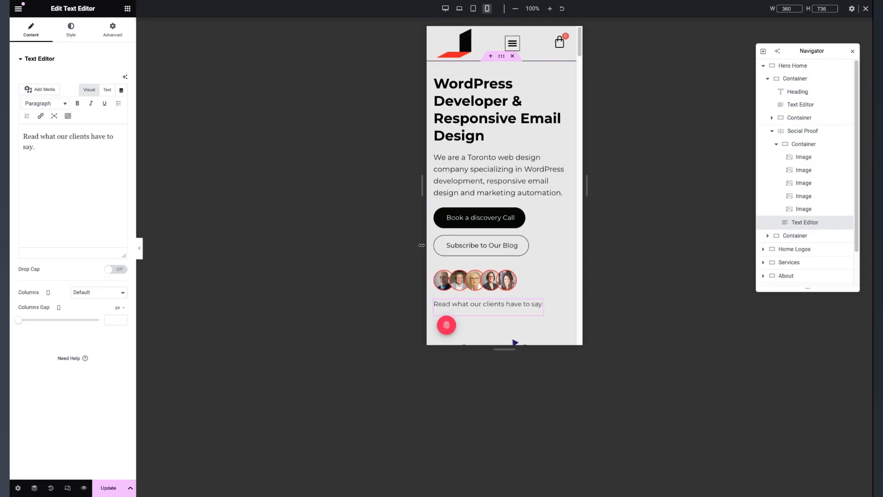
{"action": "left_click", "coordinate": [445, 9]}
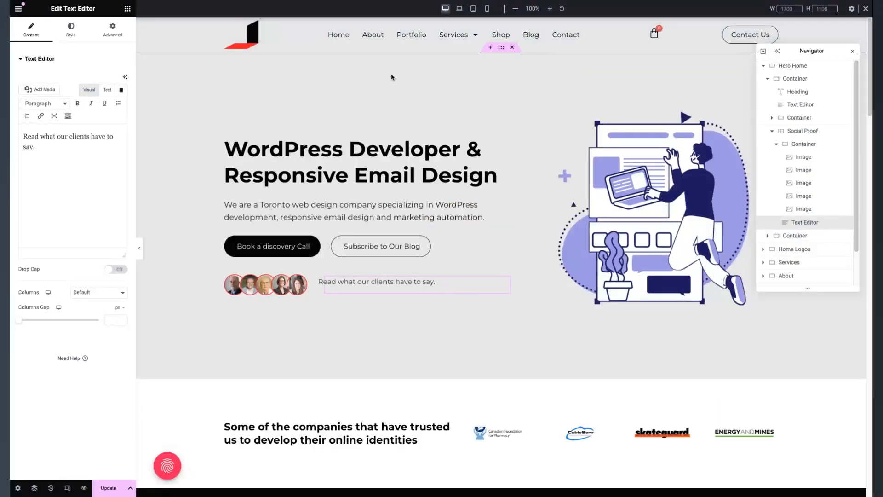